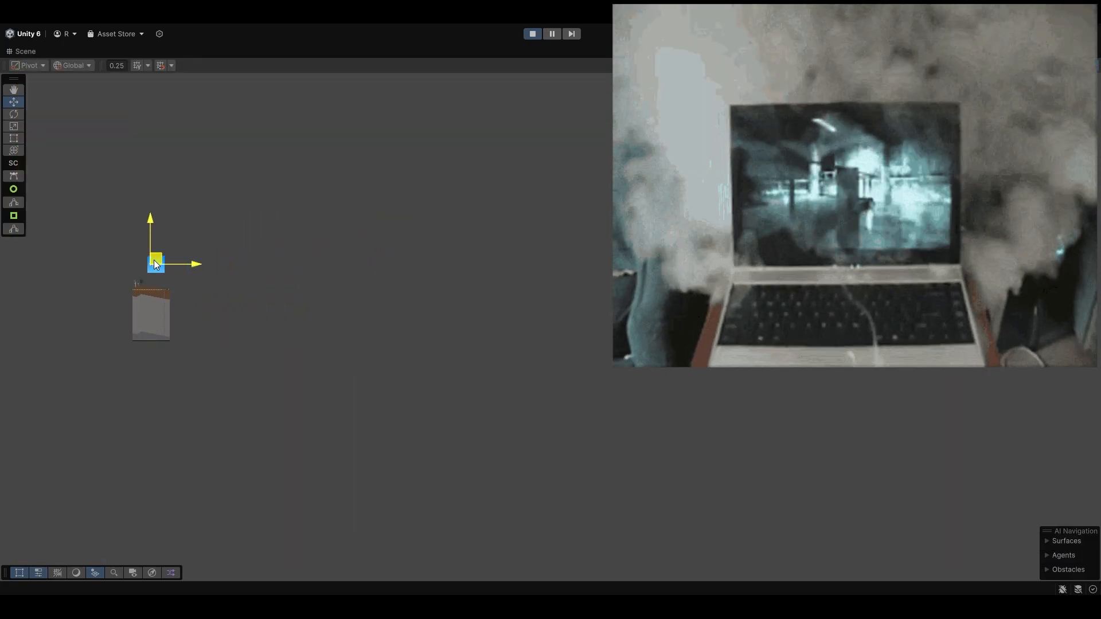
Run the platformer in Play mode, showing the character on the night hillside with the inventory bar
drag(156, 261, 308, 261)
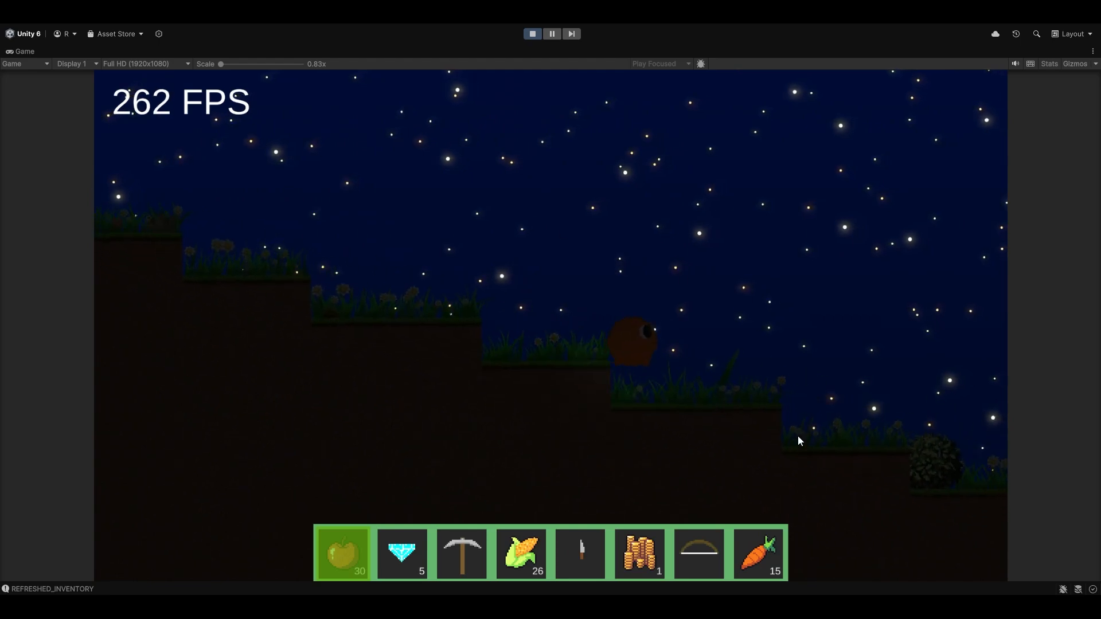
Stop Play mode and show the daytime terrain with the chunk tile grid overlaid in the Scene view
click(24, 50)
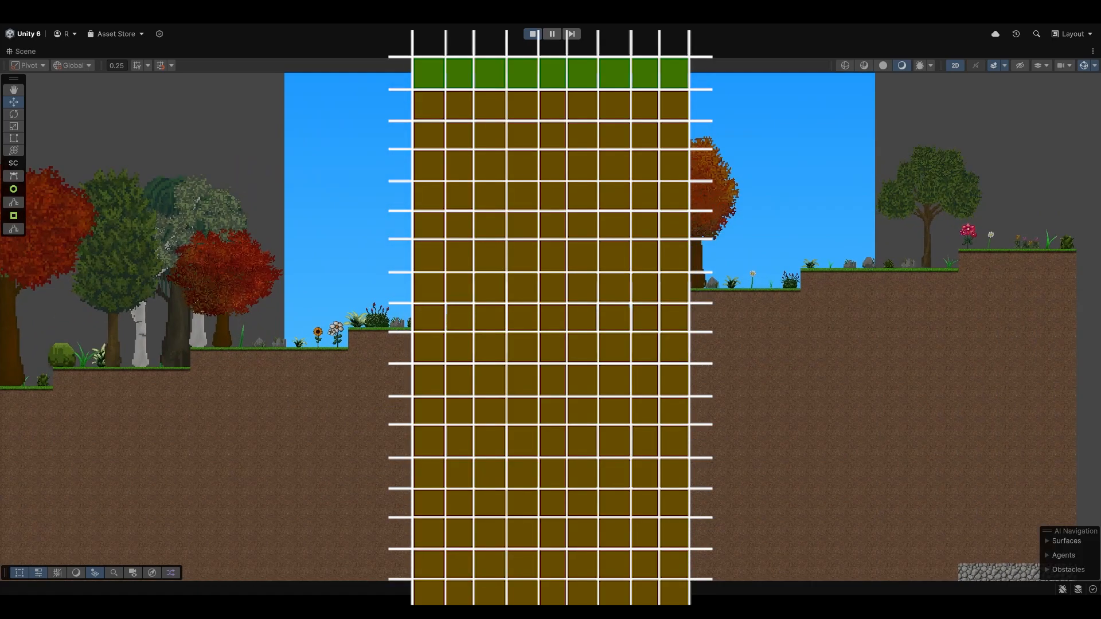
Frame the whole terrain piece — grassy hills over stone against the blue sky backdrop
click(531, 33)
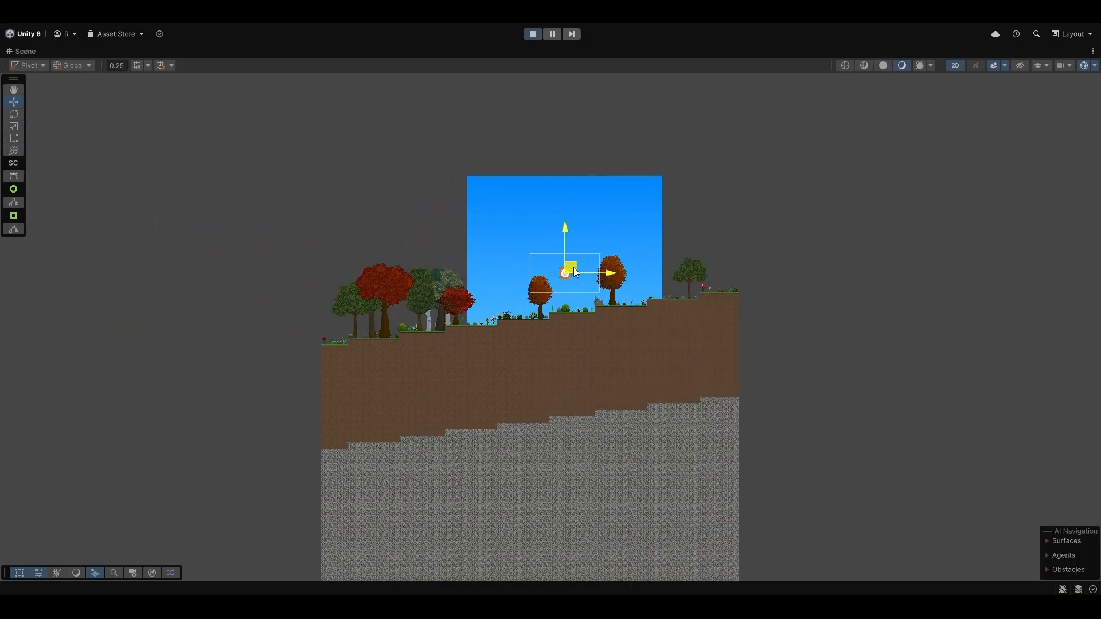
Play through the cave area, then return to the Scene view with the wider terrain and detached sky frame
click(532, 33)
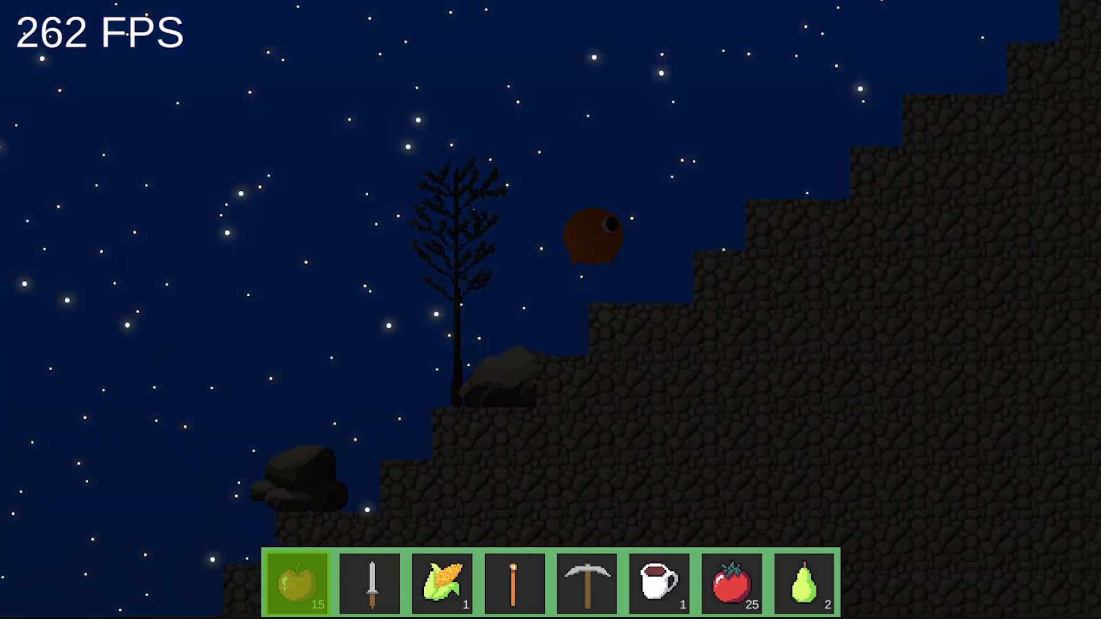
click(532, 33)
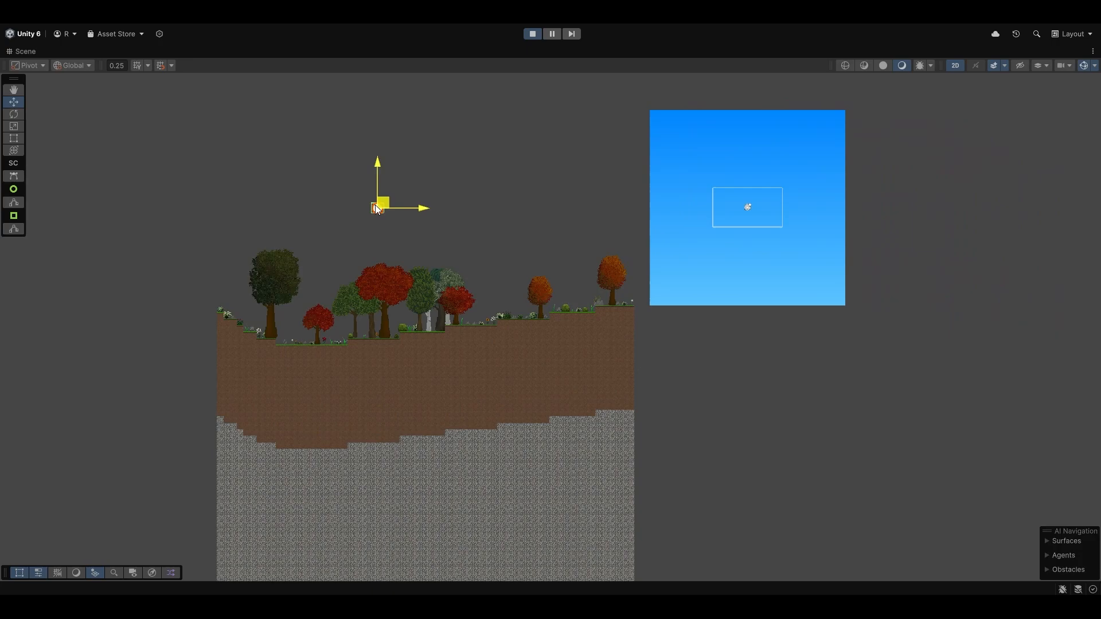
Run the daytime stone level beside the design document scrolled to the KiloChunk diagram
click(531, 33)
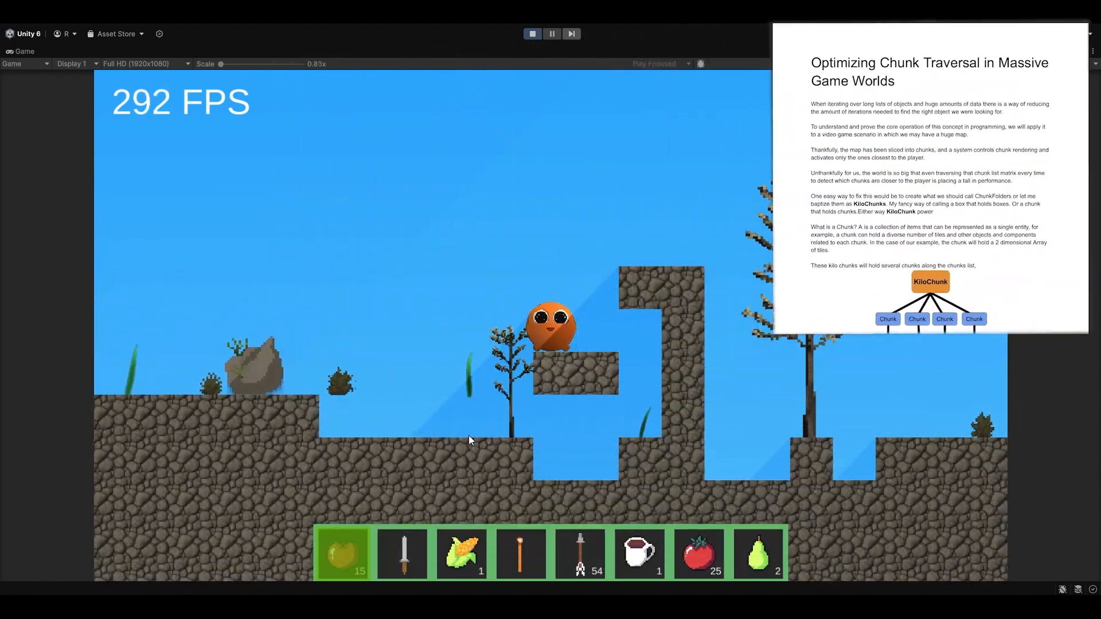
scroll(down, 3)
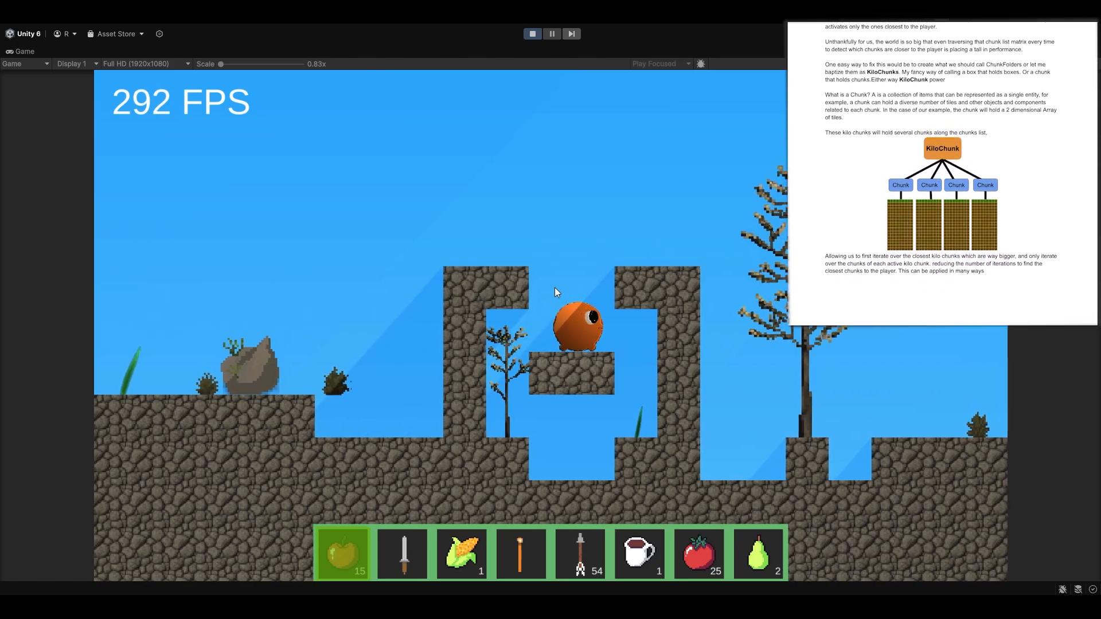